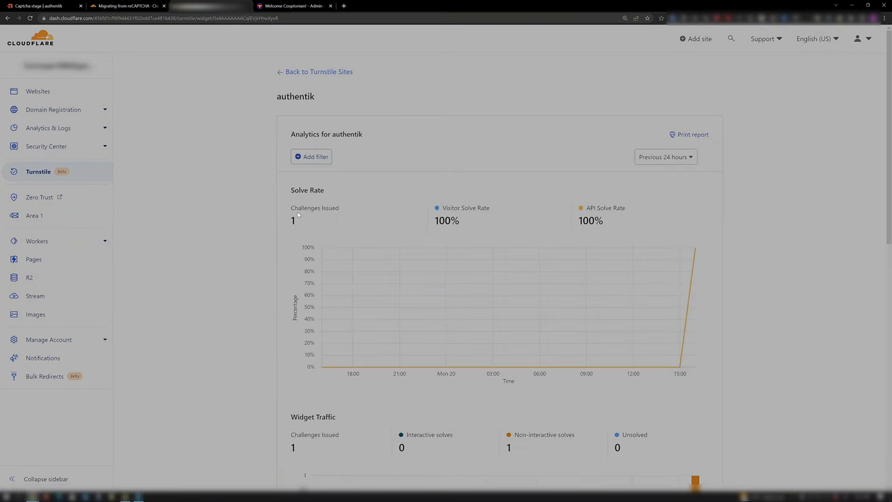
Scroll through the authentik site's Turnstile solve-rate analytics in the Cloudflare Dashboard.
scroll("down", 3)
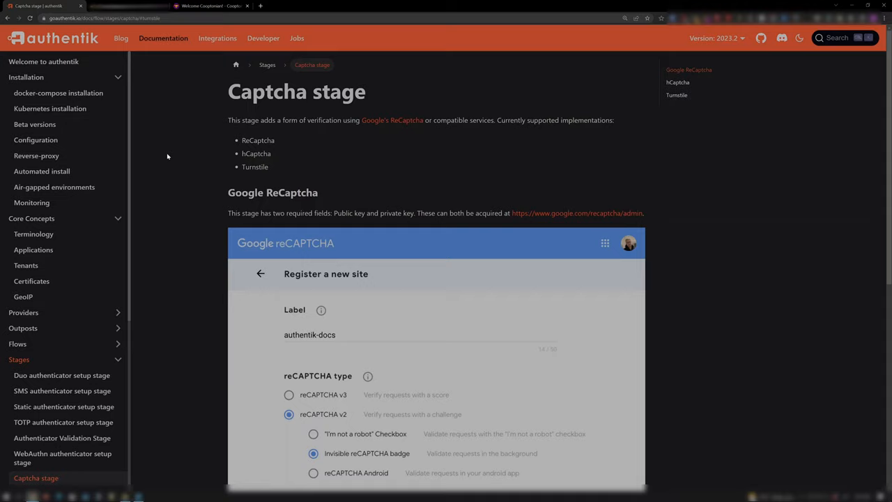
Scroll the Captcha stage docs and jump to the Turnstile section.
scroll("down", 3)
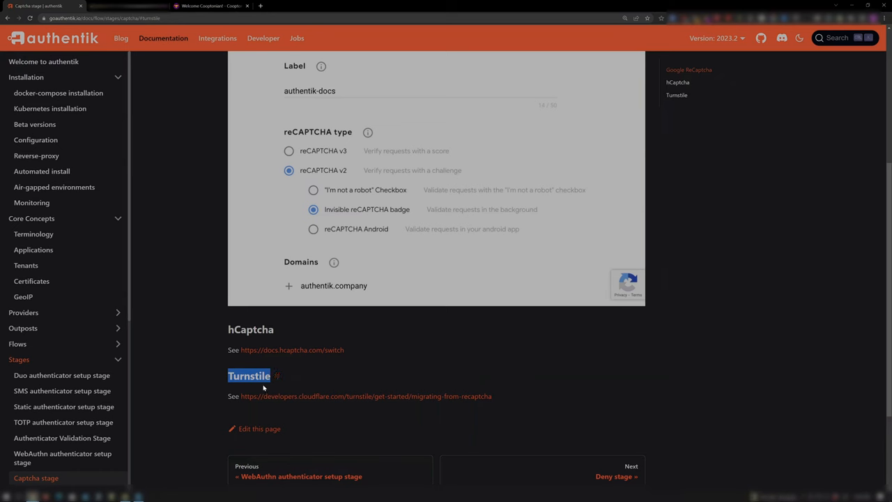
left_click(366, 395)
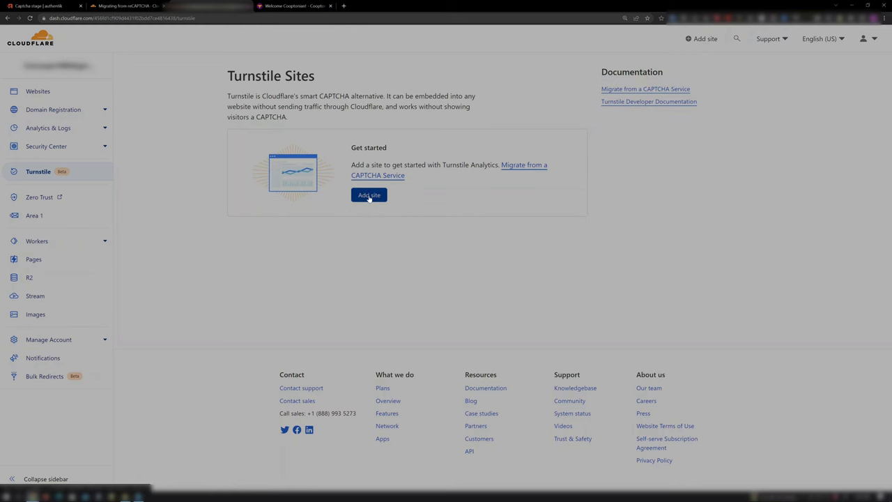
Add a managed Turnstile site named authentik for cooptonian.com.
left_click(369, 194)
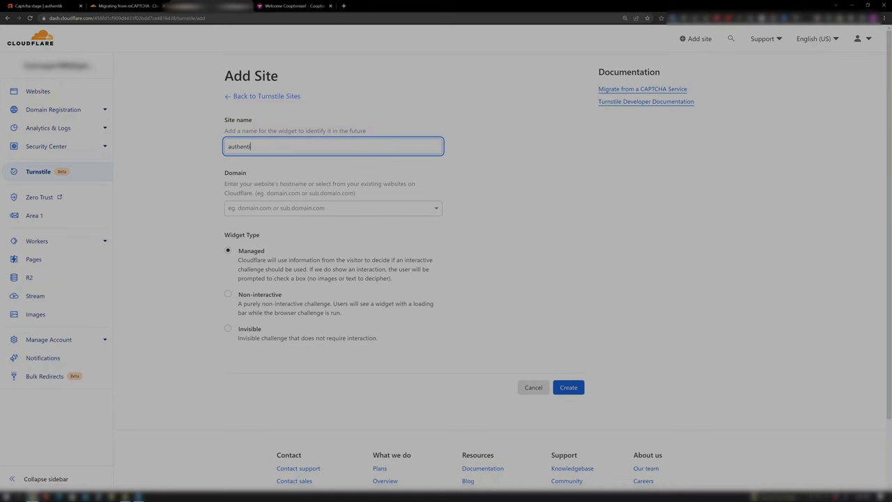
left_click(332, 207)
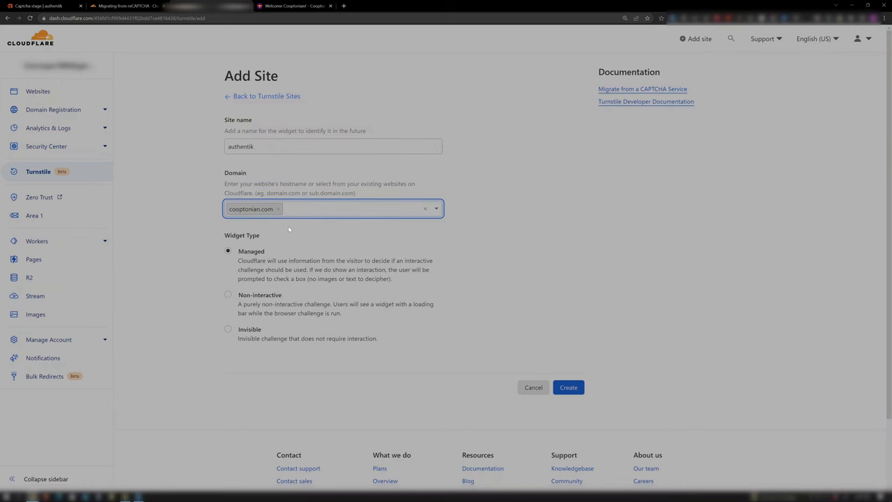
left_click(348, 209)
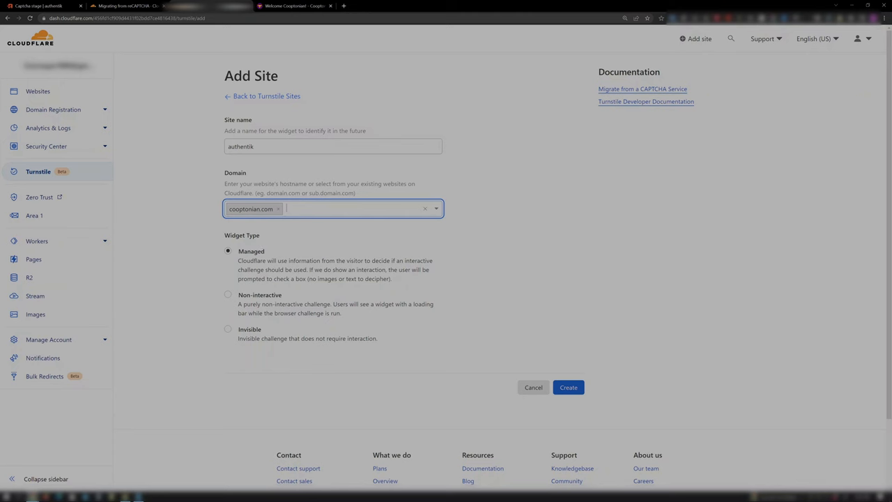
mouse_move(254, 348)
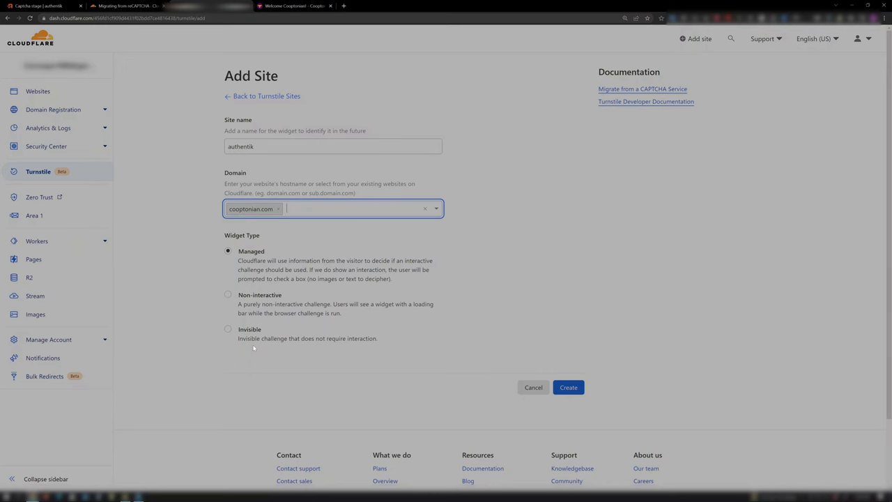
mouse_move(436, 371)
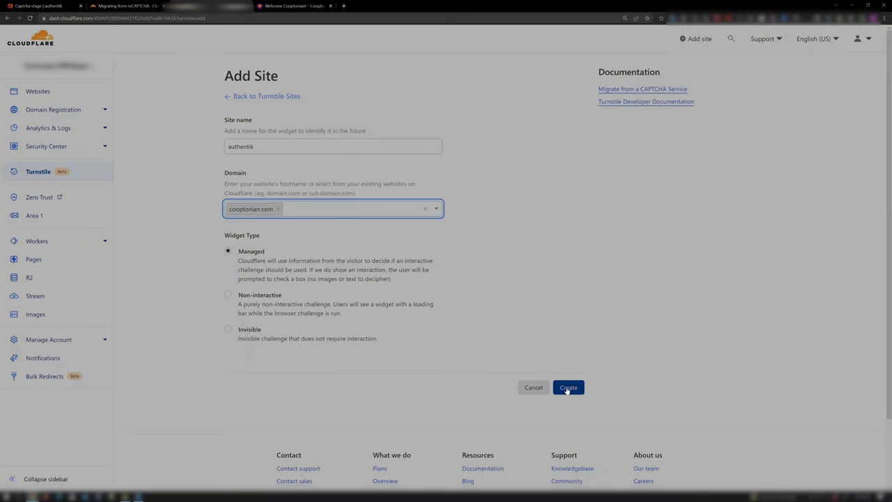
left_click(568, 387)
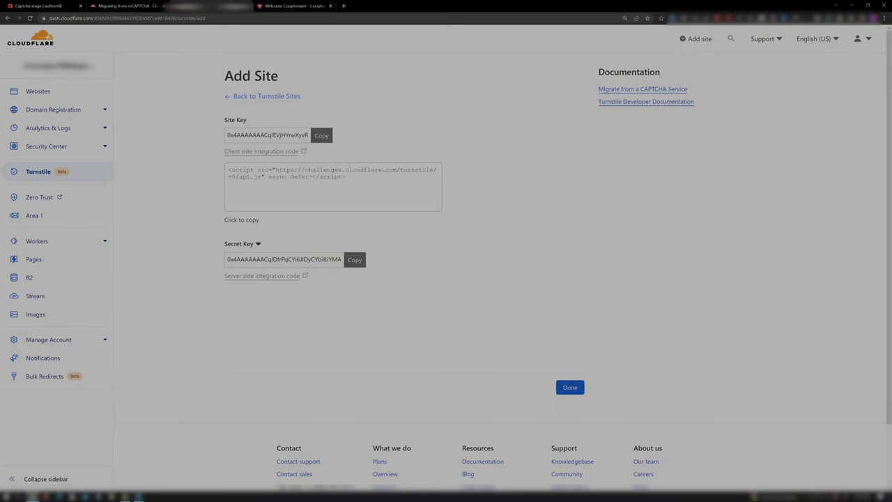
Log in to Cooptonian with username, password and one-time code.
left_click(292, 5)
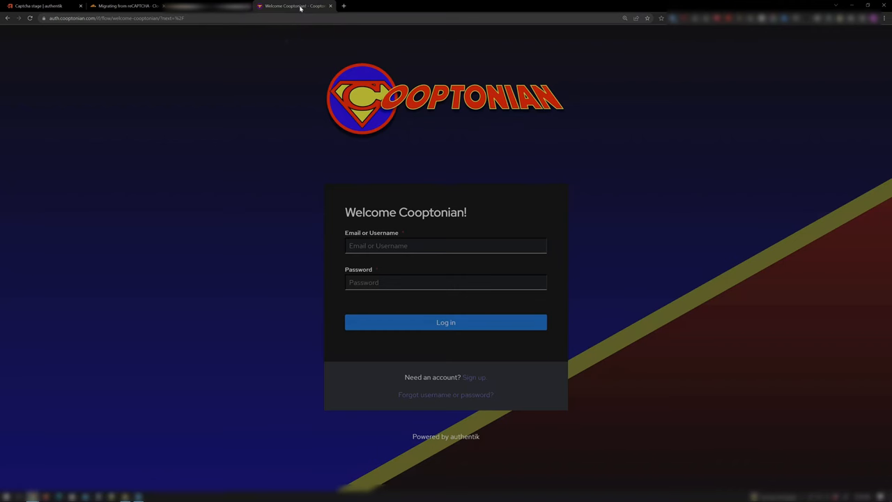
mouse_move(264, 82)
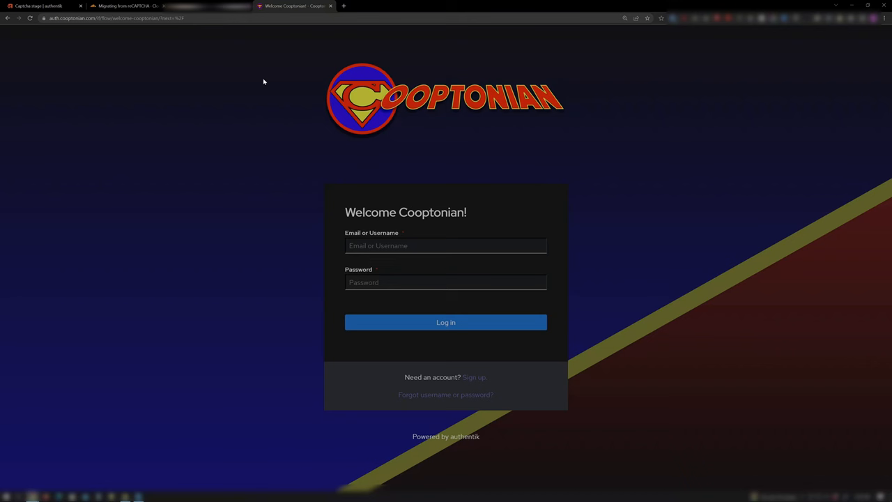
left_click(446, 245)
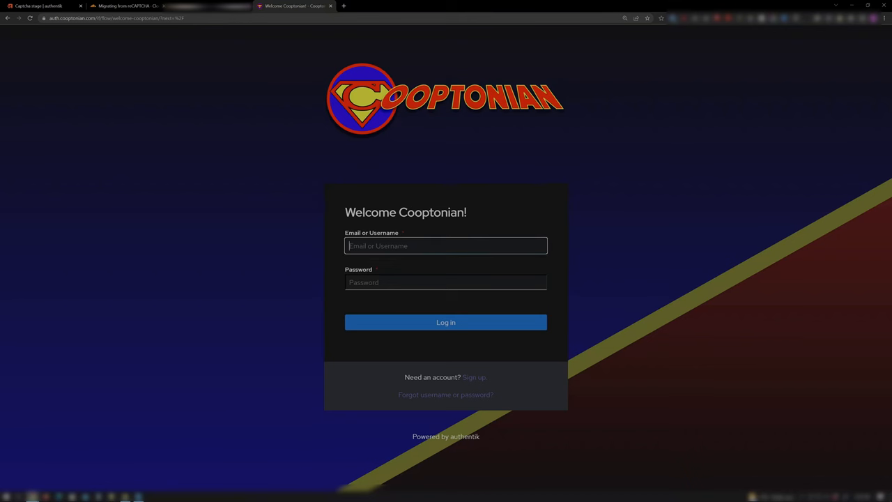
left_click(446, 322)
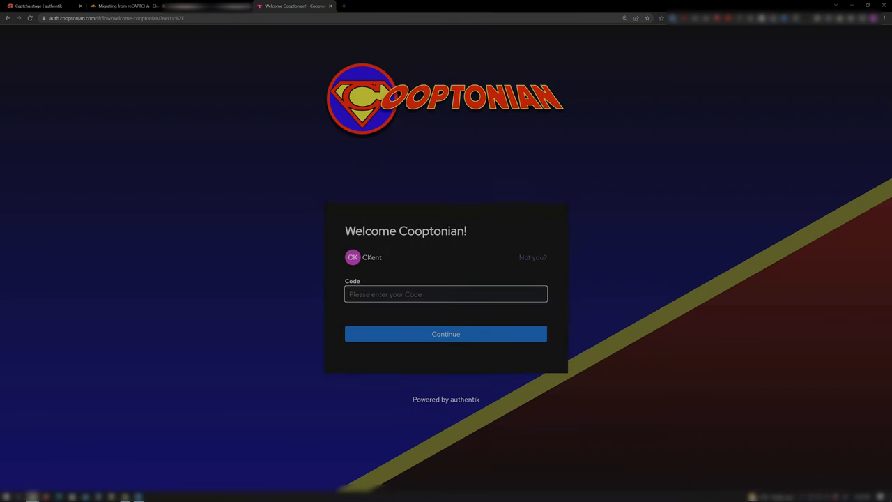
left_click(445, 333)
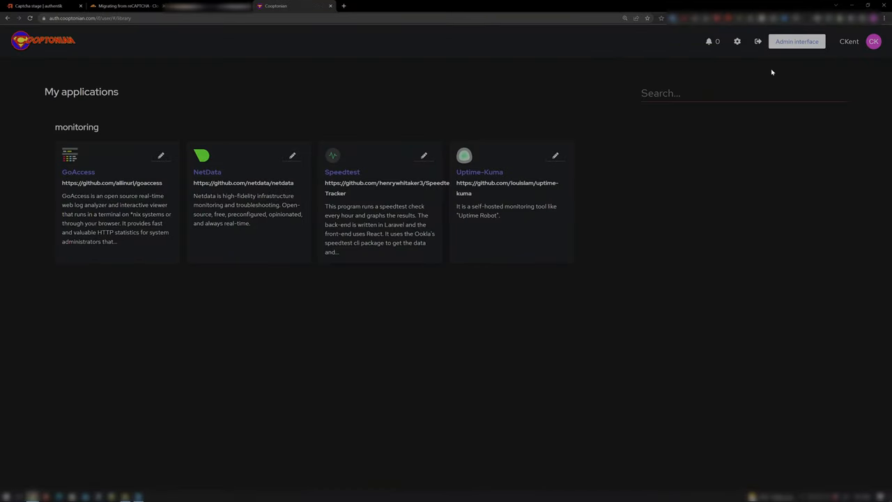
Go to Admin, Flows & Stages, Stages and start a new stage.
left_click(796, 41)
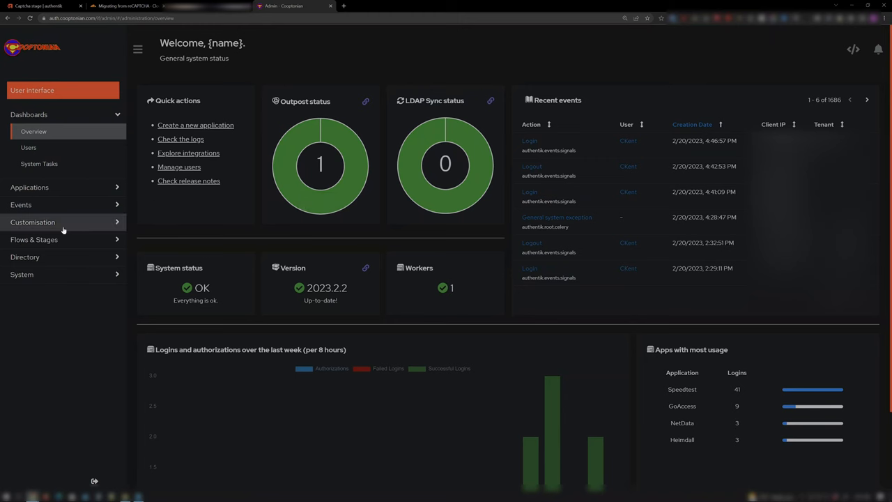
left_click(34, 239)
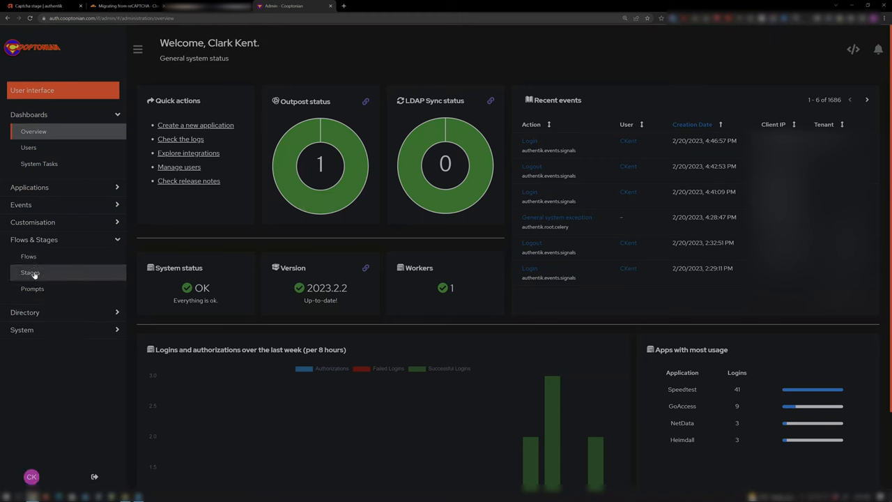
left_click(30, 272)
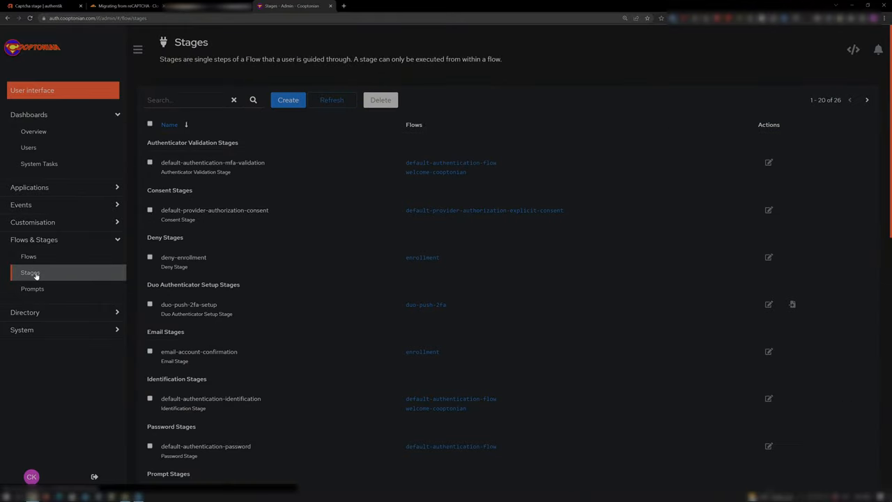
mouse_move(98, 251)
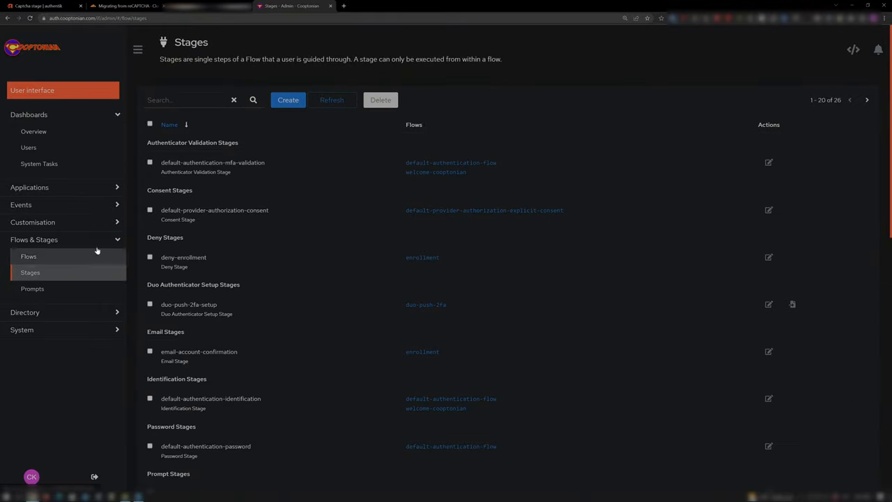
left_click(288, 99)
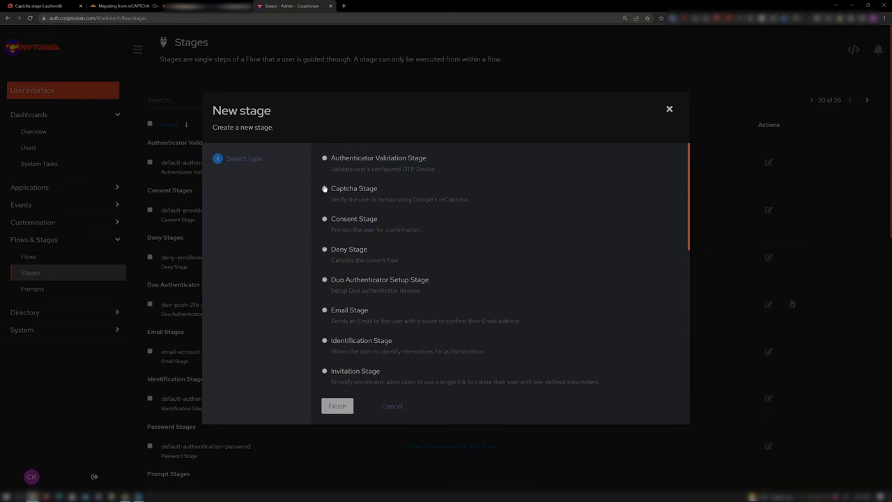
Choose the Captcha Stage type and name it cloudflare-turnstile.
left_click(325, 188)
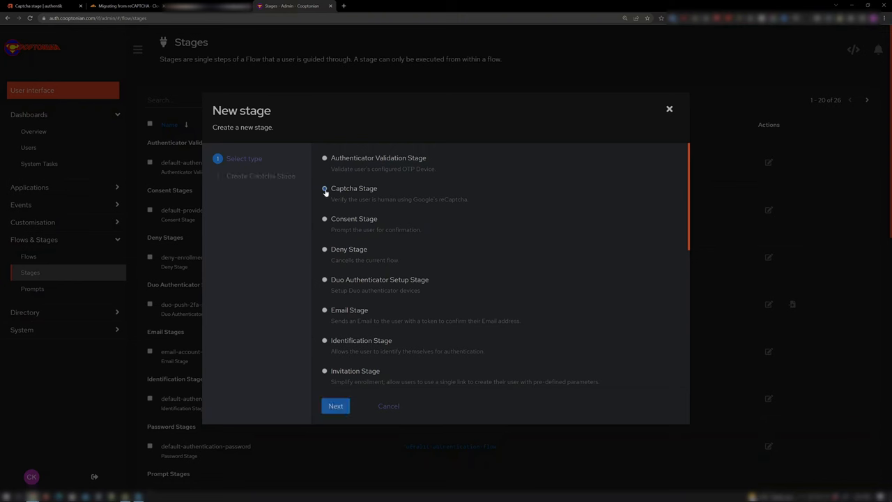
left_click(324, 188)
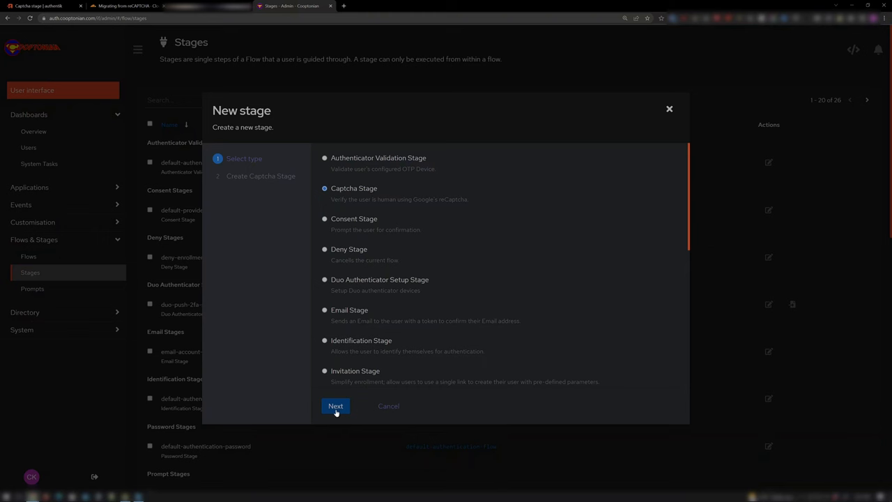
left_click(336, 406)
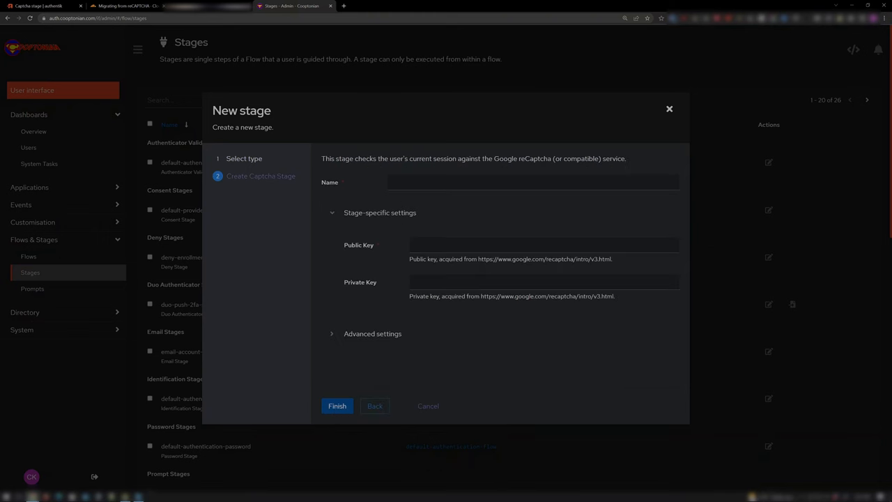
type("cloudflare-")
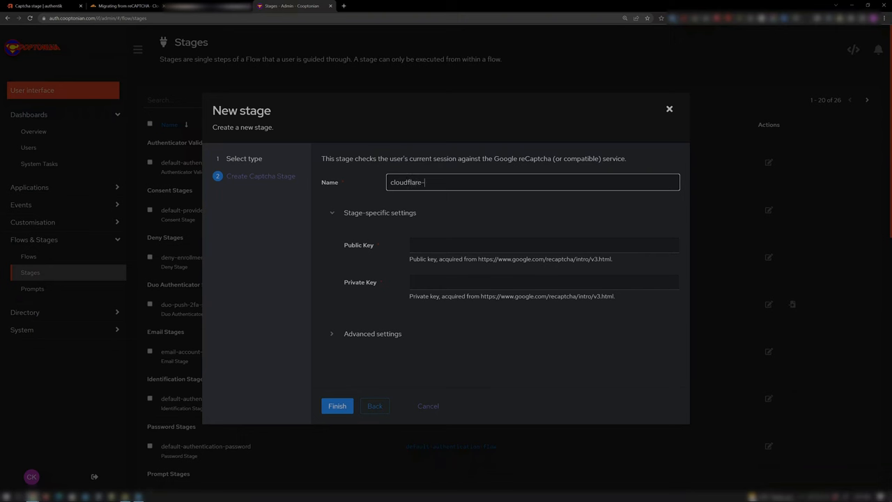
type("turnstile")
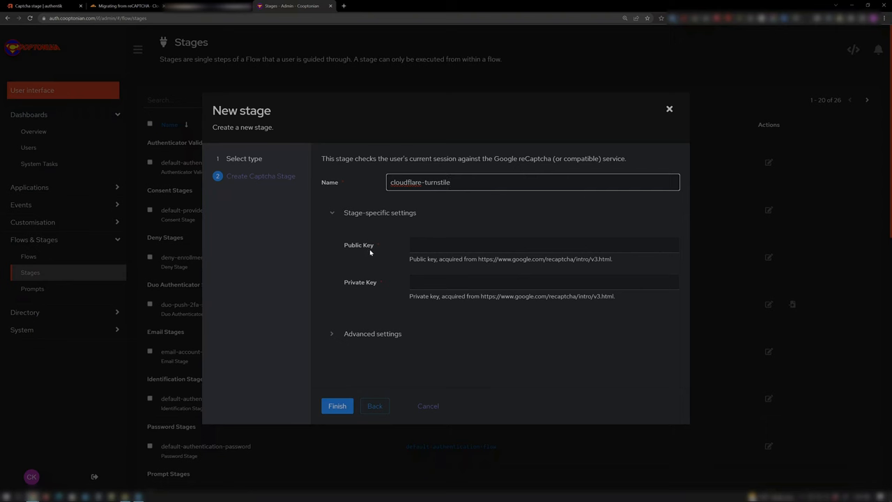
mouse_move(370, 252)
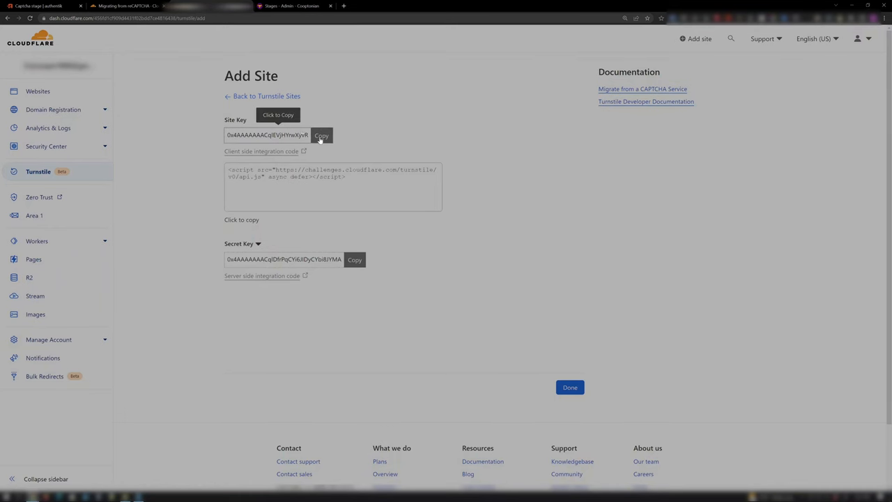
Enter the Turnstile site key as Public Key and secret key as Private Key.
left_click(321, 136)
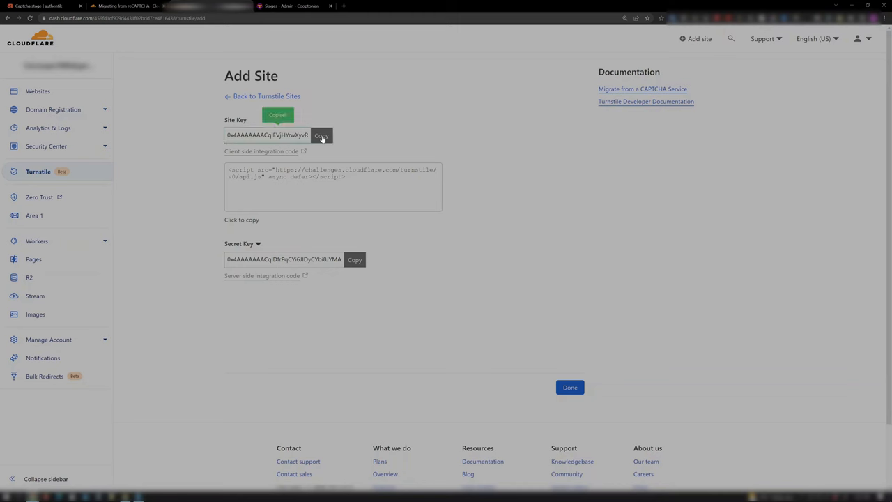
left_click(292, 6)
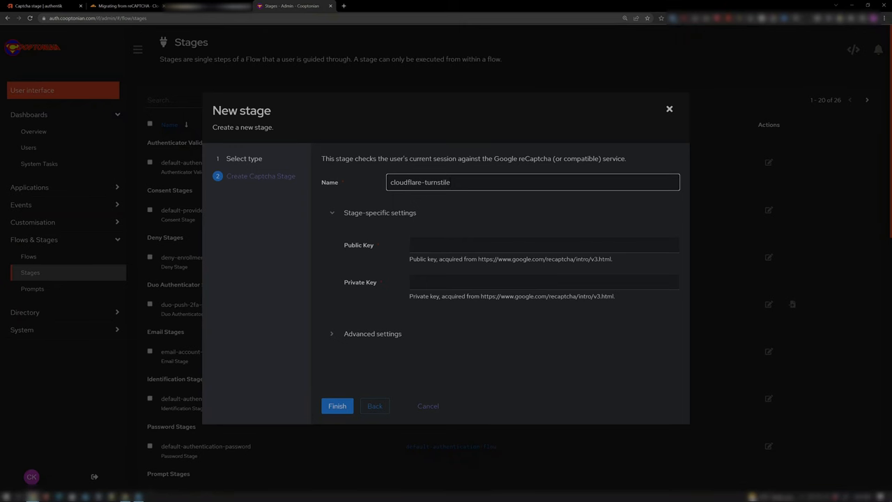
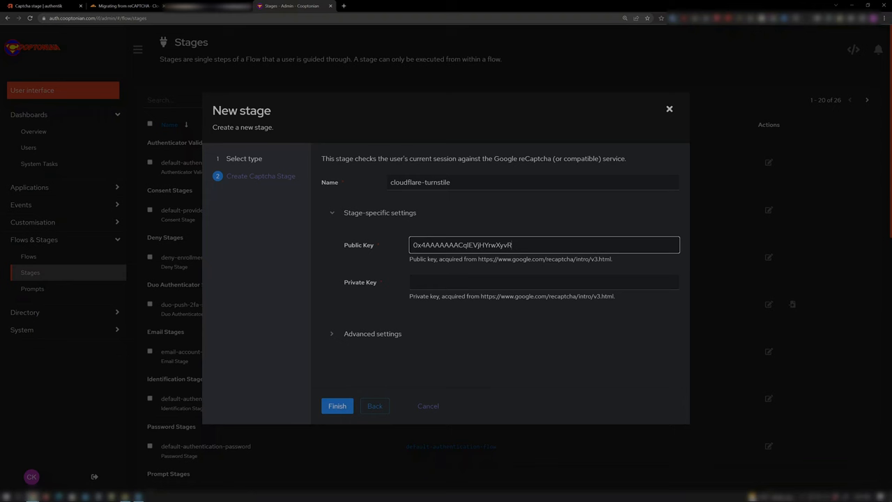
mouse_move(342, 292)
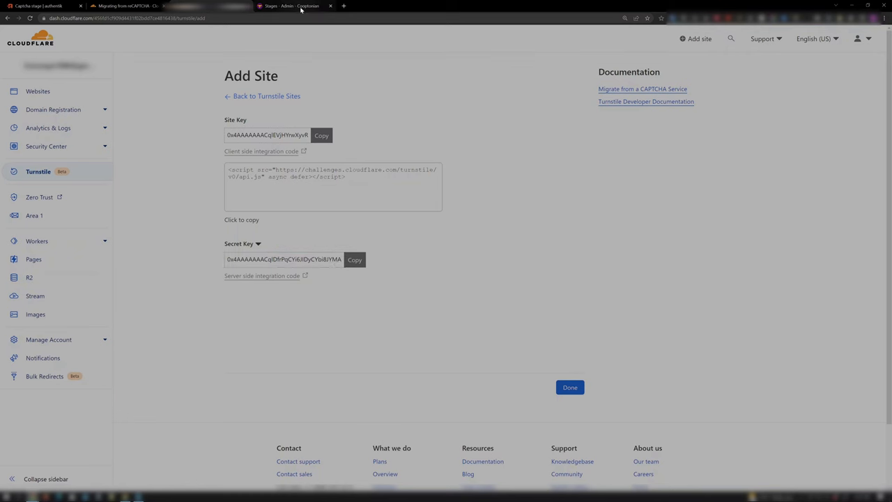
left_click(294, 5)
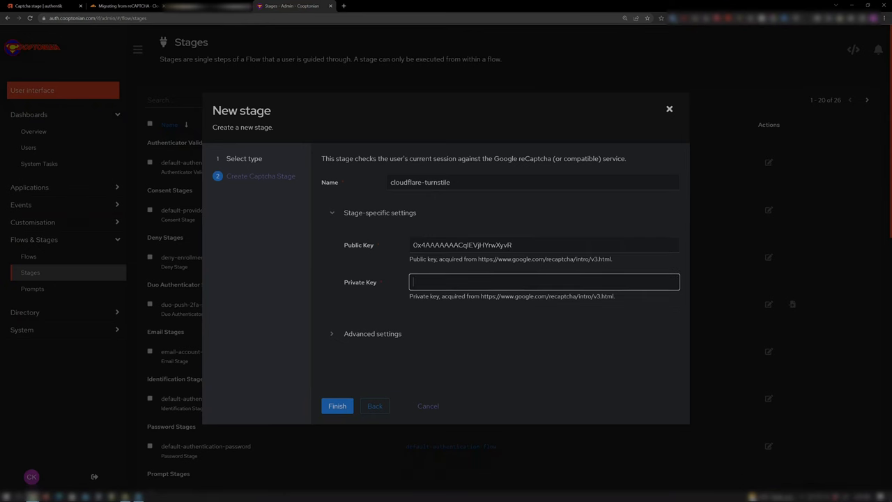
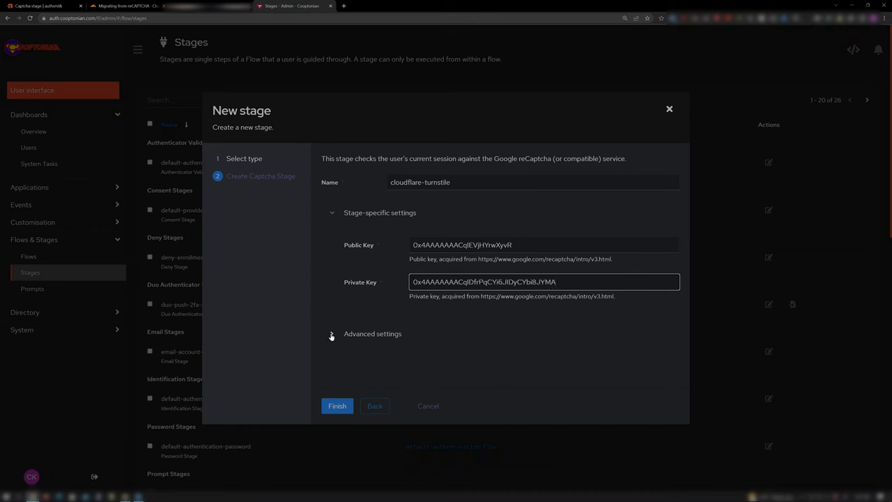
left_click(332, 333)
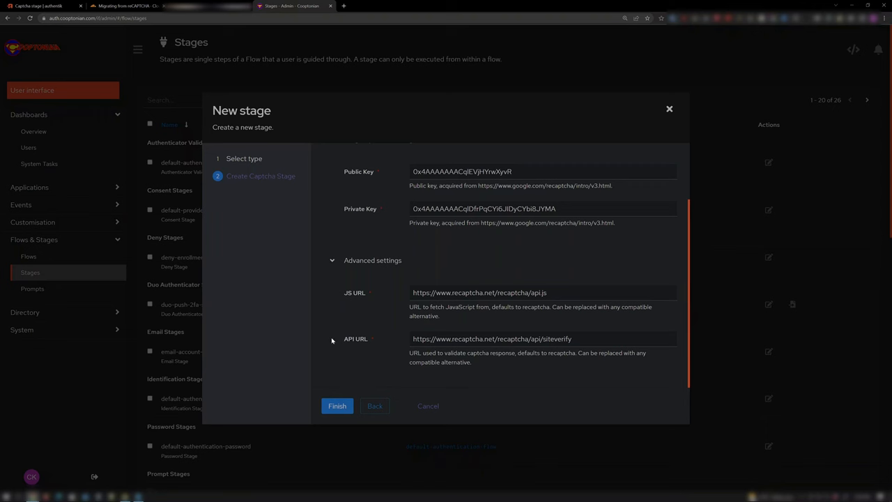
mouse_move(293, 111)
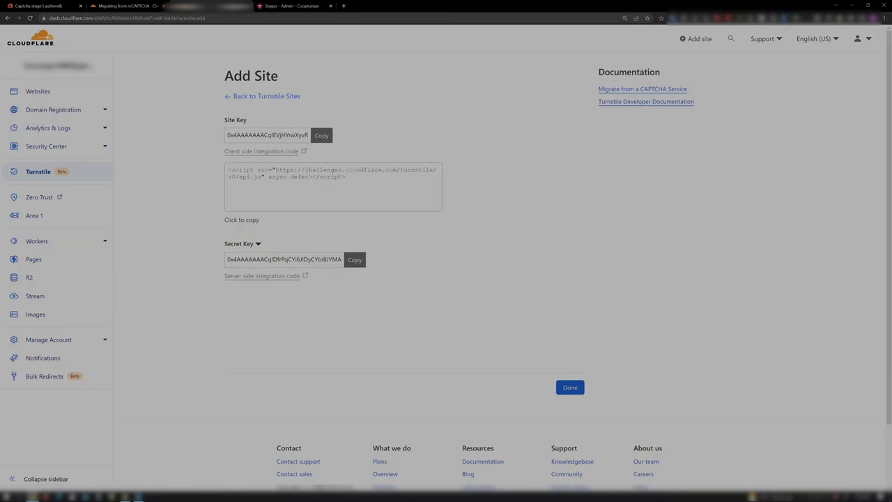
left_click(332, 186)
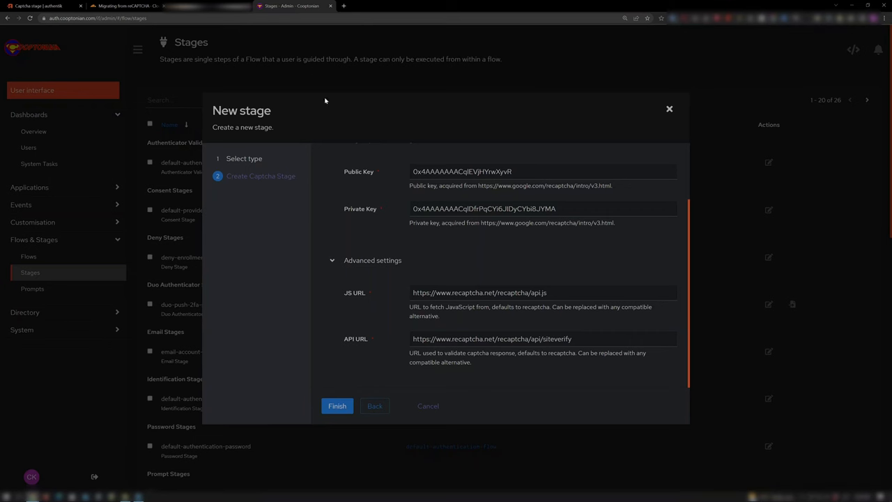
triple_click(480, 292)
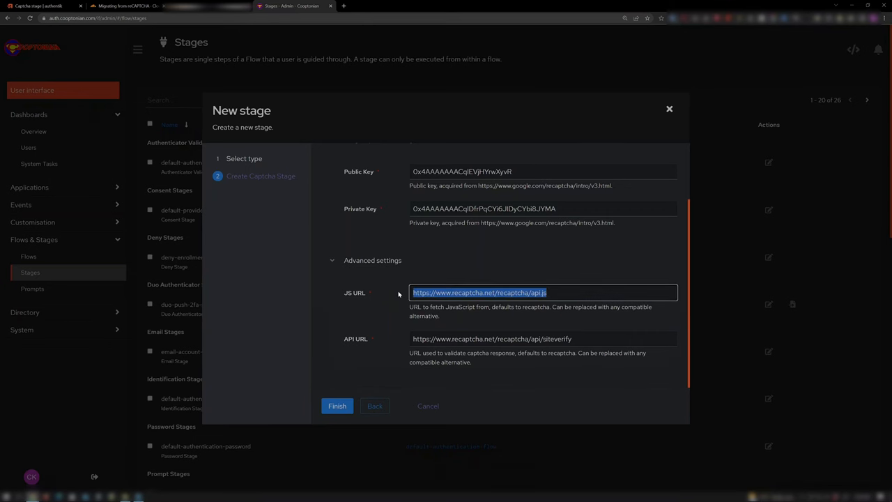
type("https://challenges.cloudflare.com/turnstile/v0/api.js")
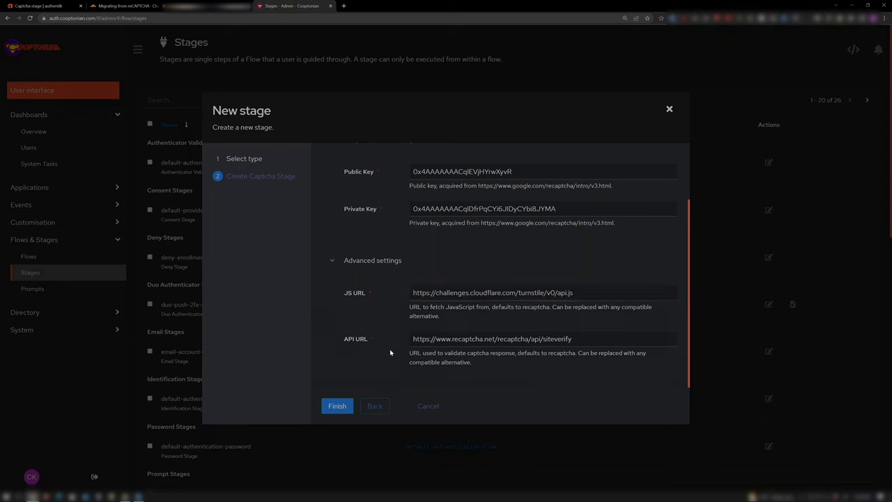
left_click(125, 6)
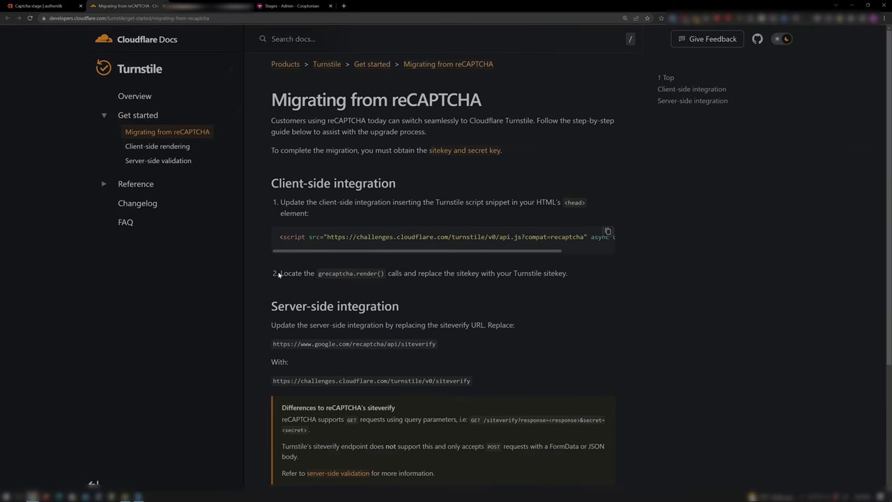
Copy Turnstile's siteverify URL from the migration guide's server-side integration section.
scroll("down", 3)
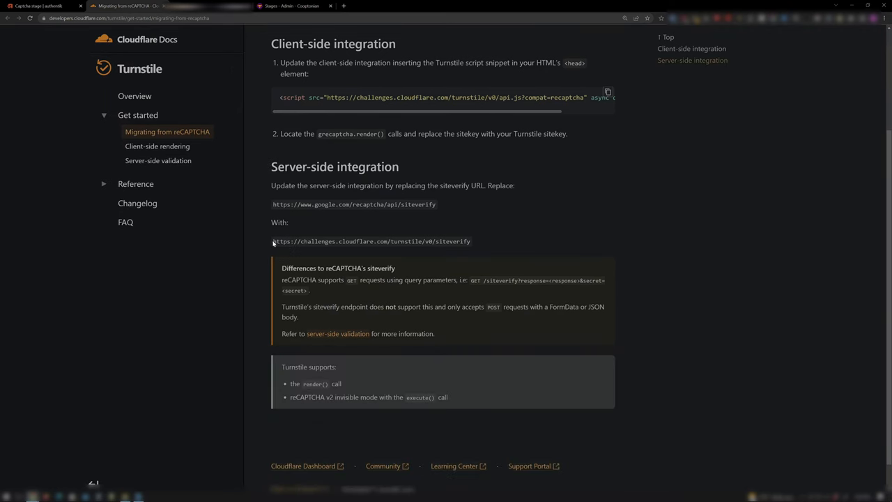
double_click(307, 241)
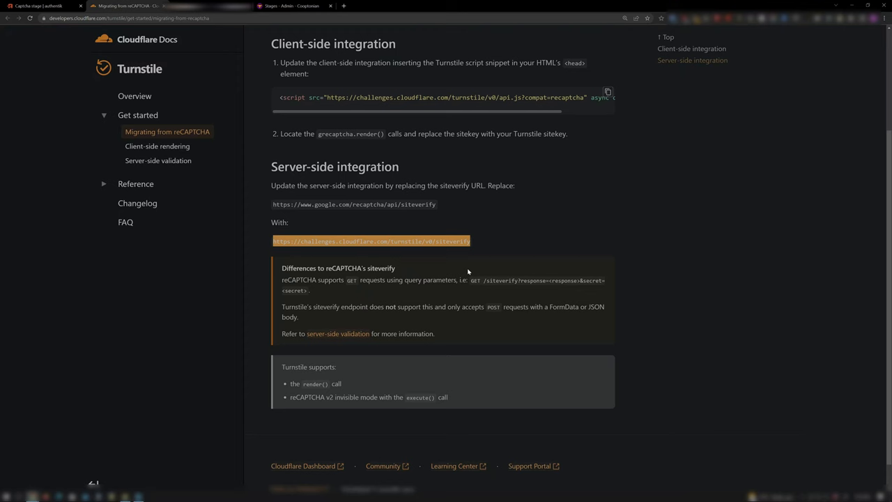
left_click(292, 5)
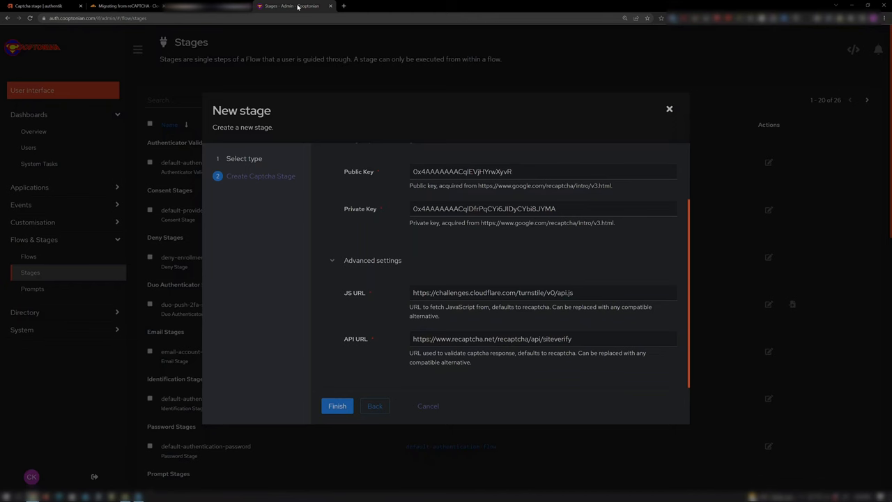
triple_click(492, 339)
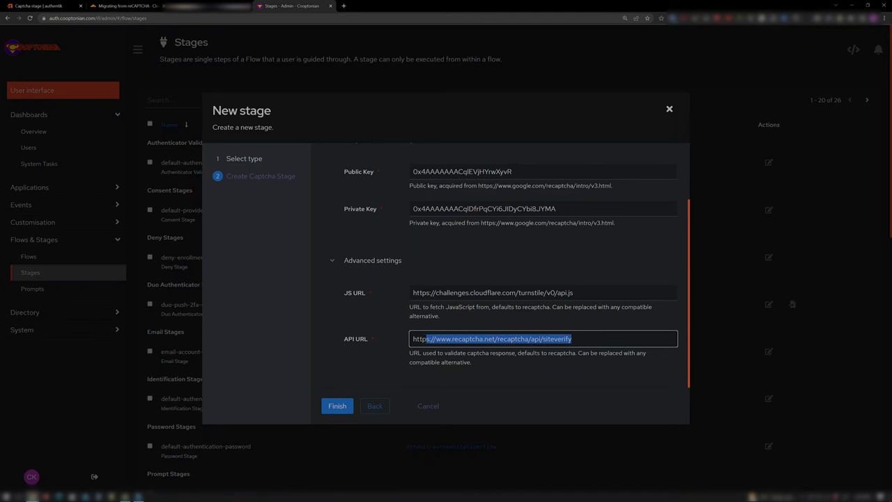
key("Delete")
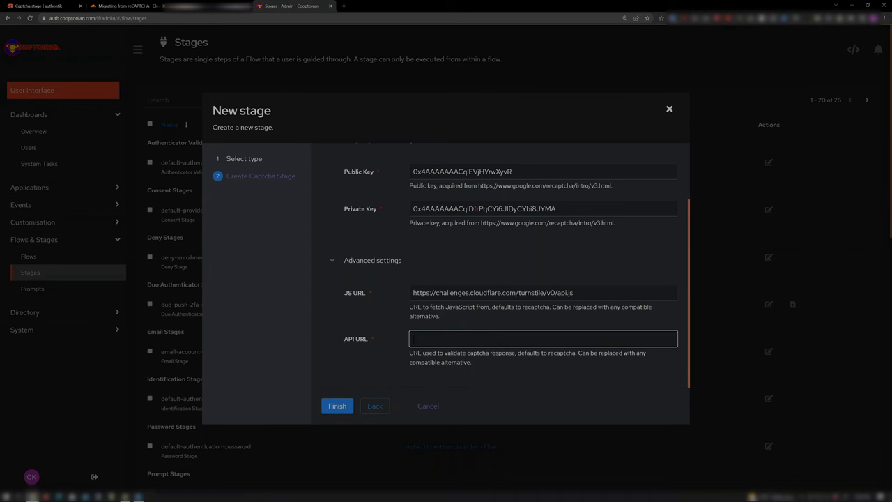
type("https://challenges.cloudflare.com/turnstile/v0/siteverify")
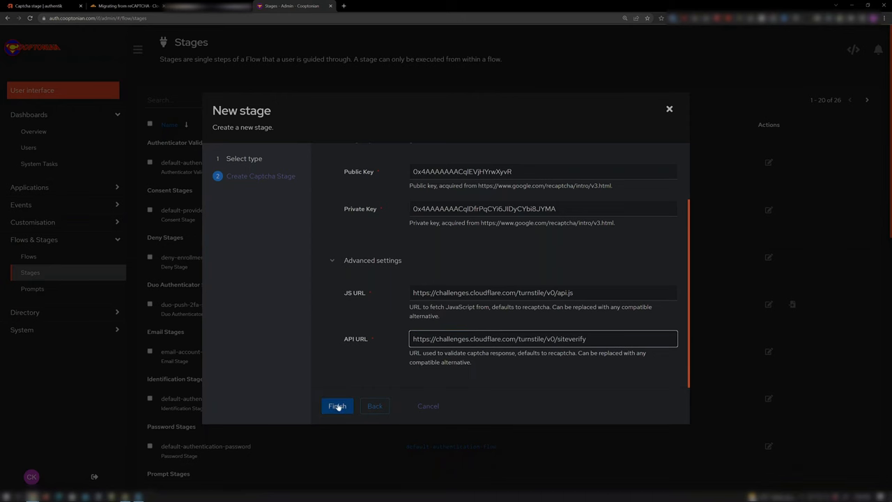
left_click(337, 406)
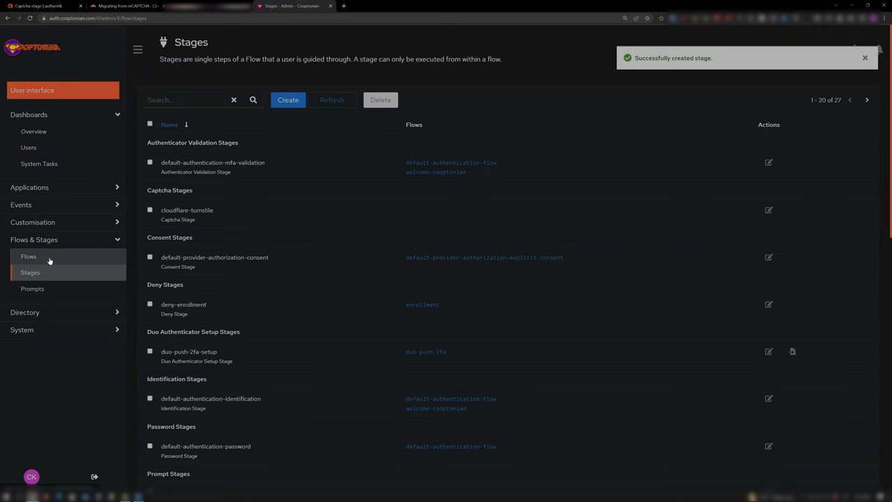
left_click(29, 257)
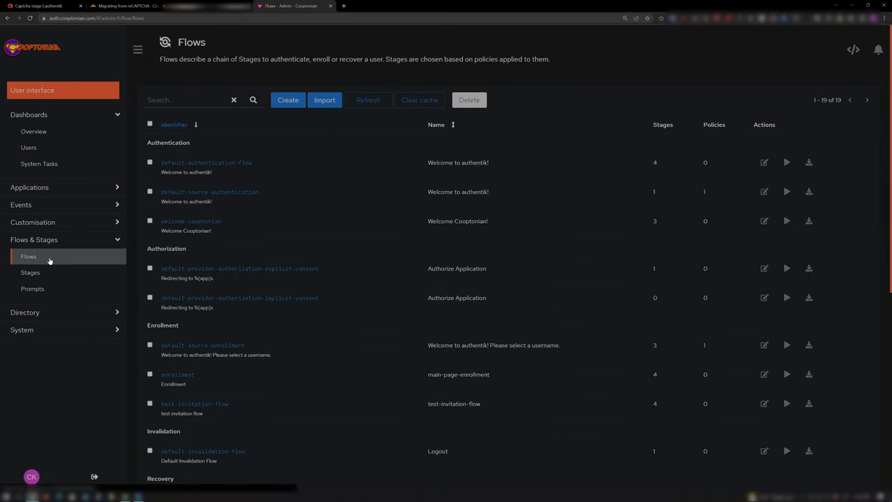
mouse_move(91, 239)
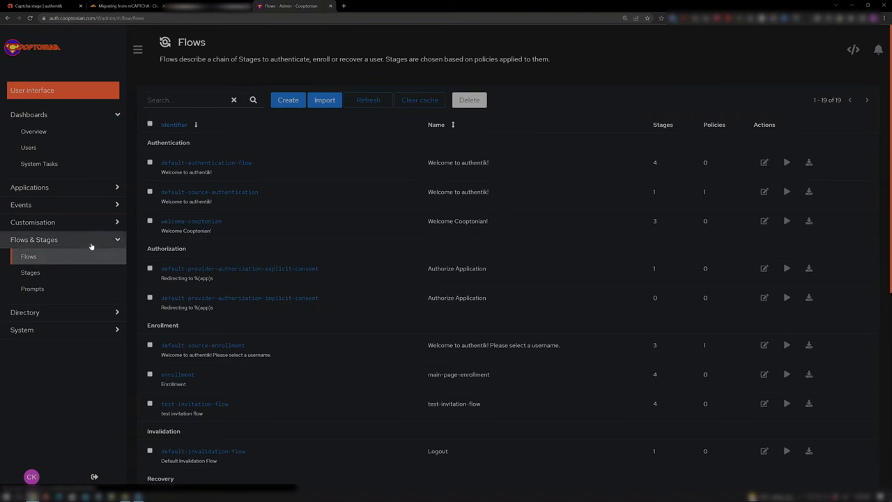
Open the welcome-cooptonian flow and view its stage bindings.
left_click(191, 221)
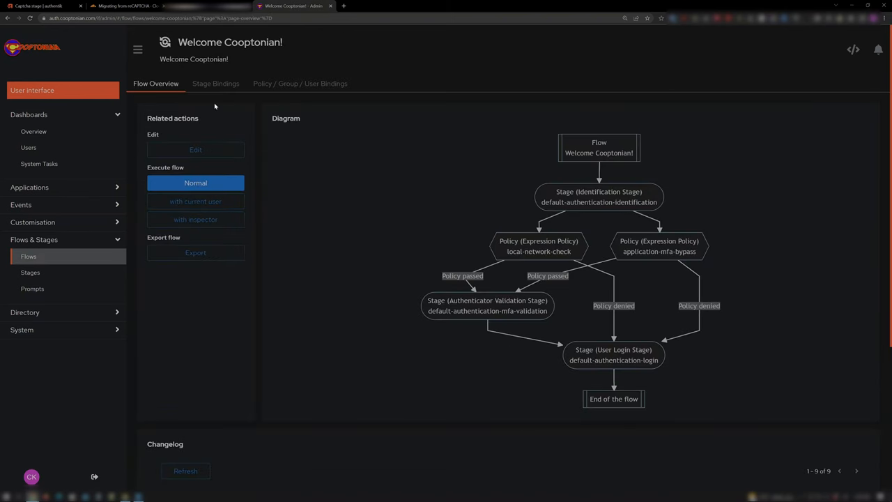
left_click(215, 83)
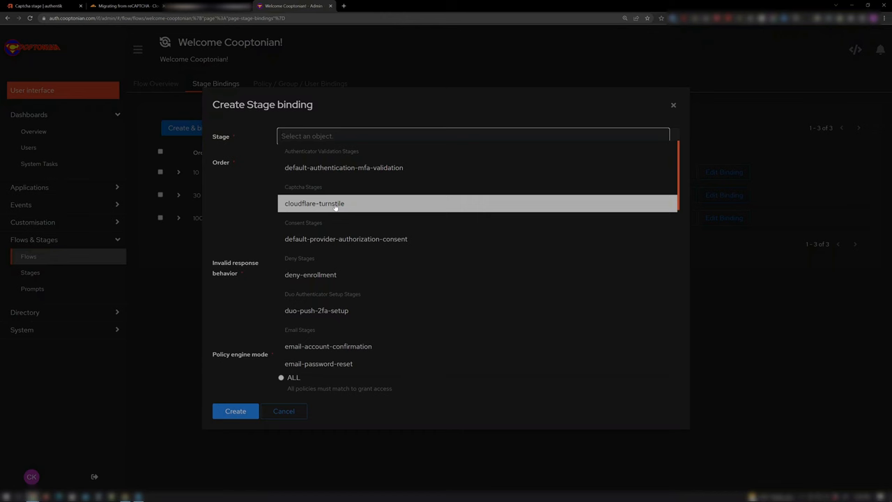
Bind the cloudflare-turnstile stage to the flow at order 15.
left_click(315, 202)
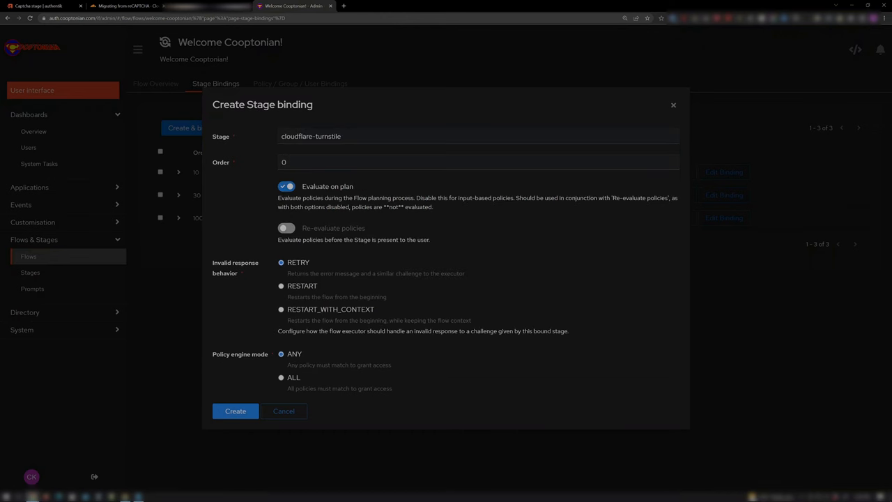
left_click(479, 162)
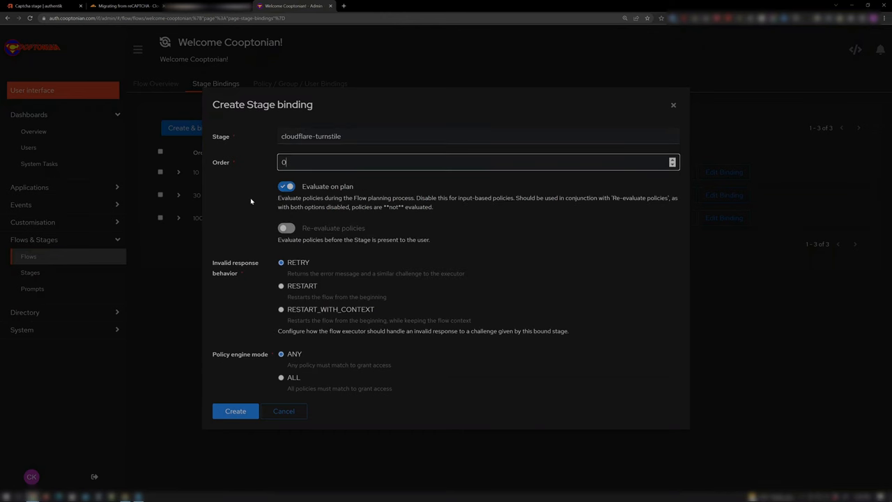
key("Backspace")
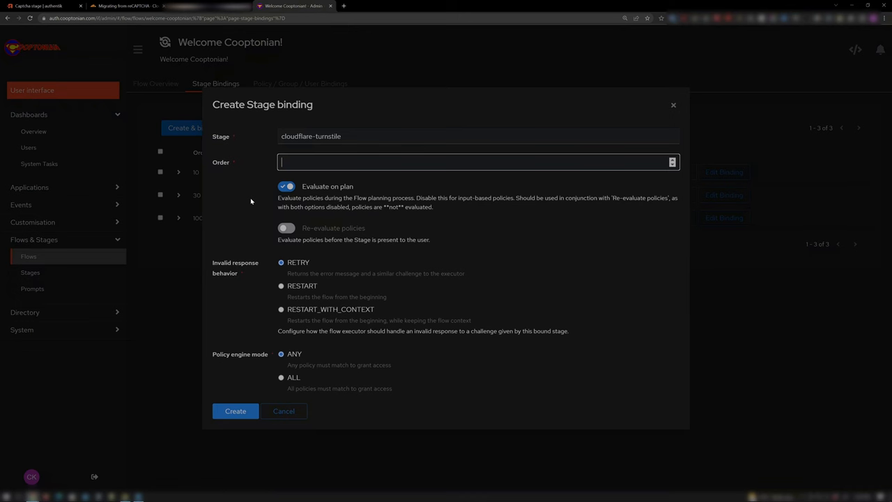
type("15")
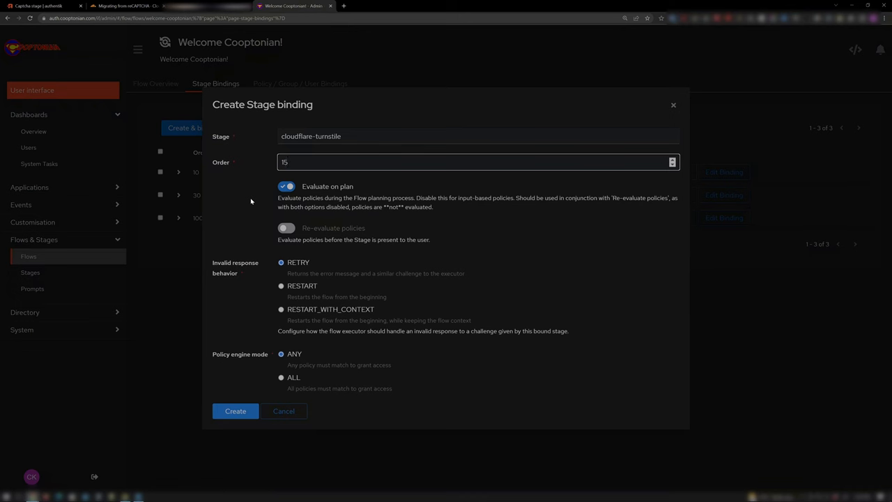
mouse_move(226, 391)
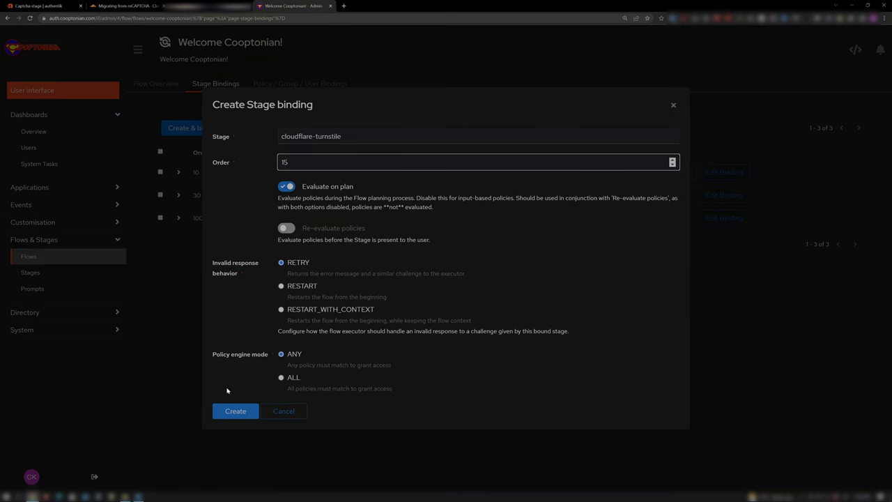
left_click(234, 411)
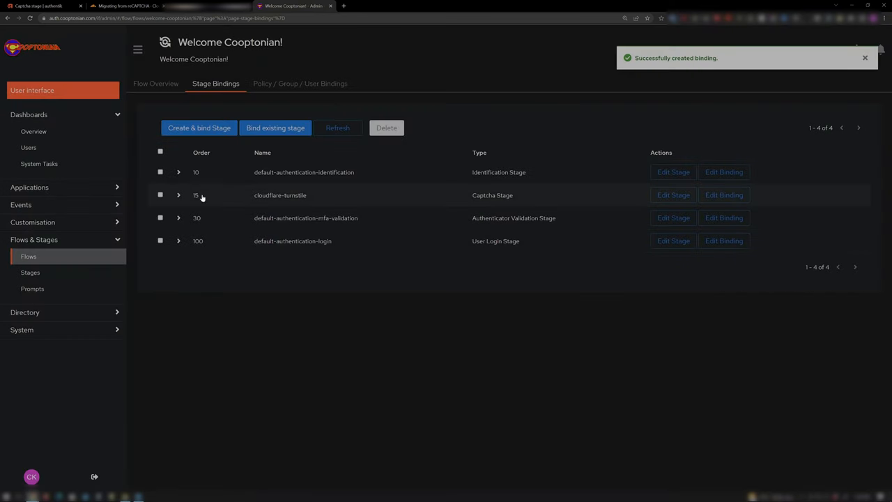
mouse_move(256, 205)
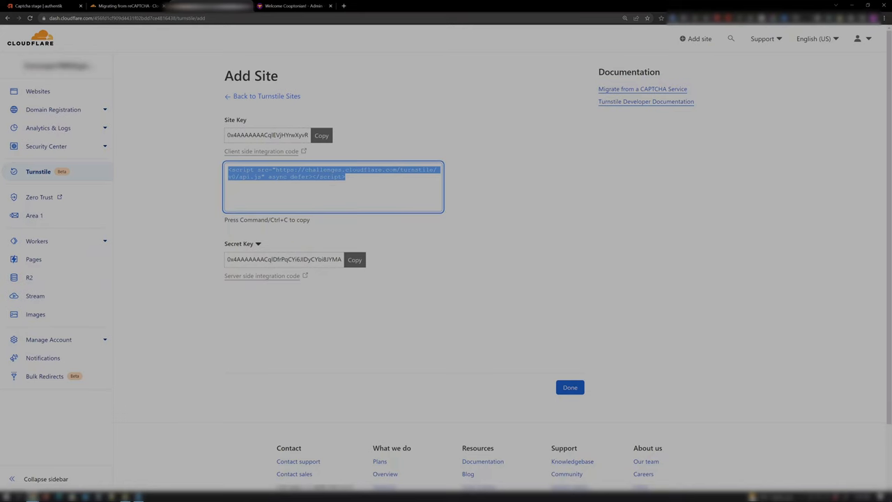
mouse_move(269, 104)
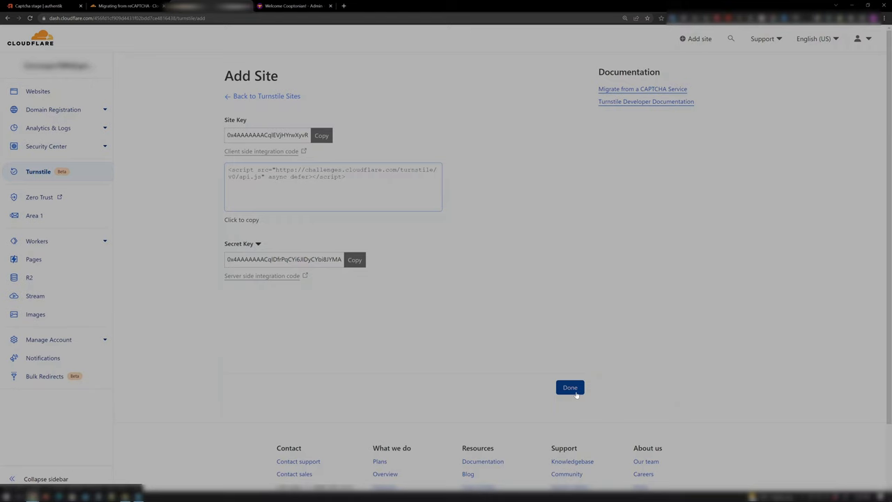
Finish adding the authentik Turnstile site and return to the Turnstile Sites list.
left_click(570, 387)
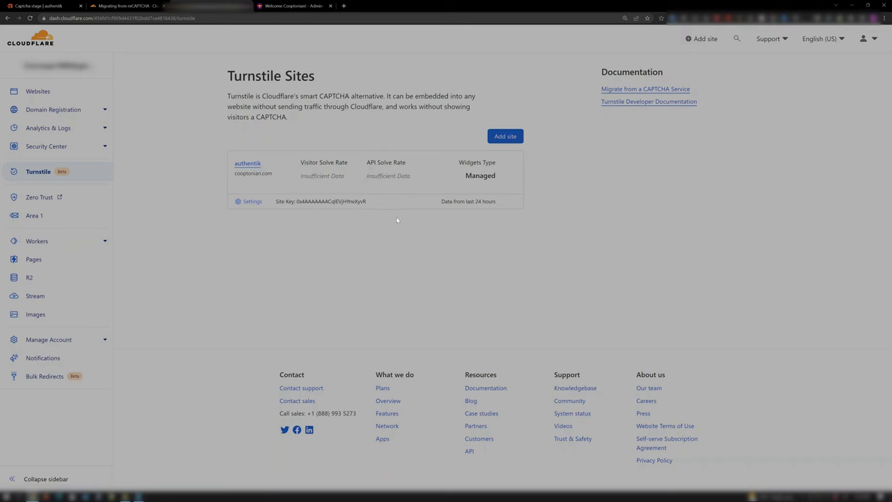
mouse_move(363, 265)
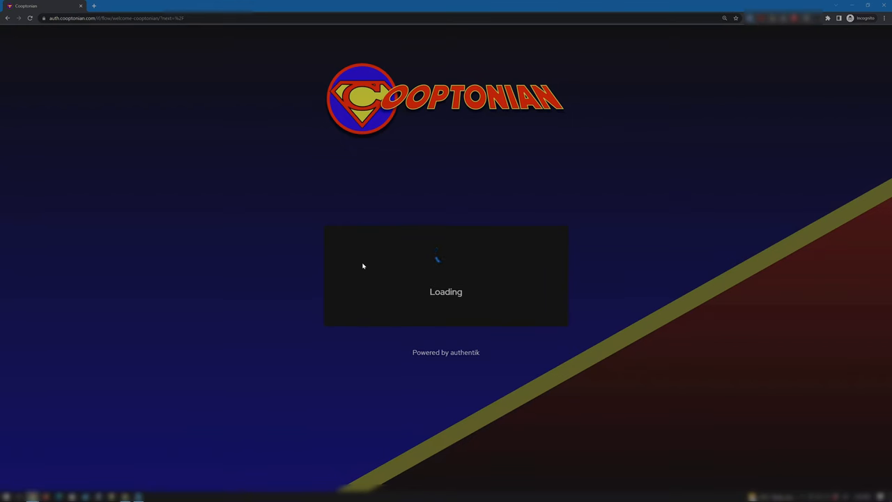
left_click(446, 322)
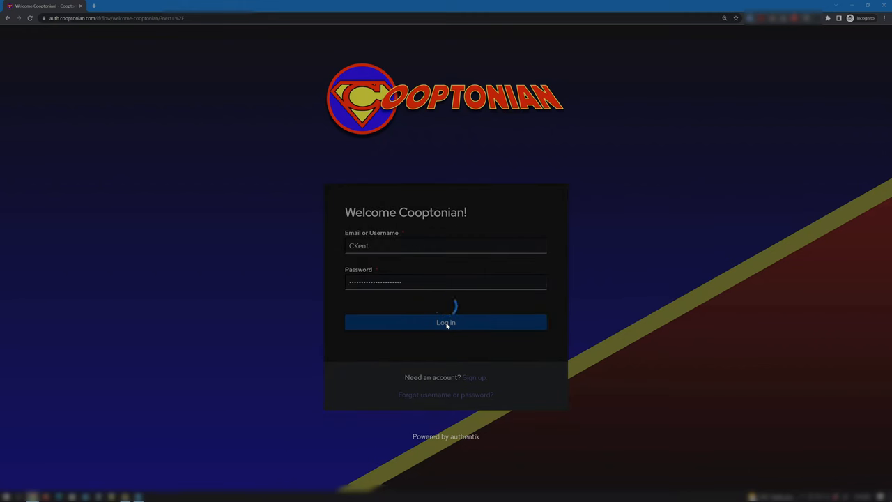
left_click(446, 322)
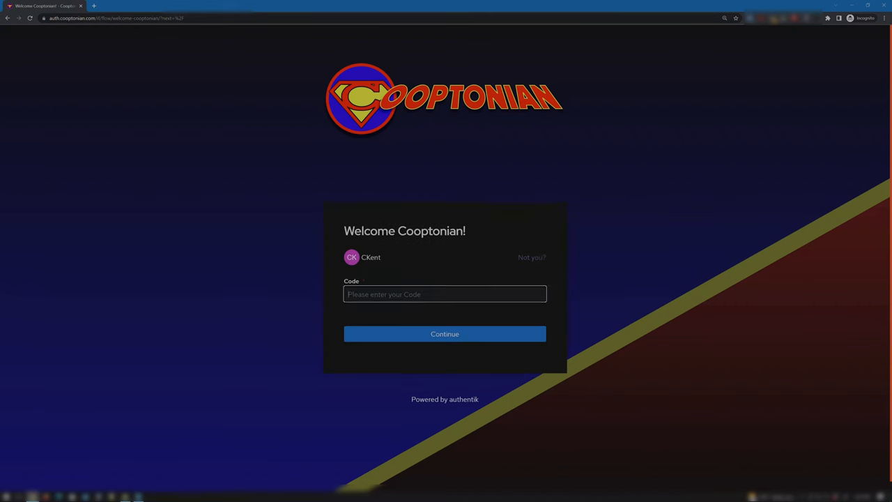
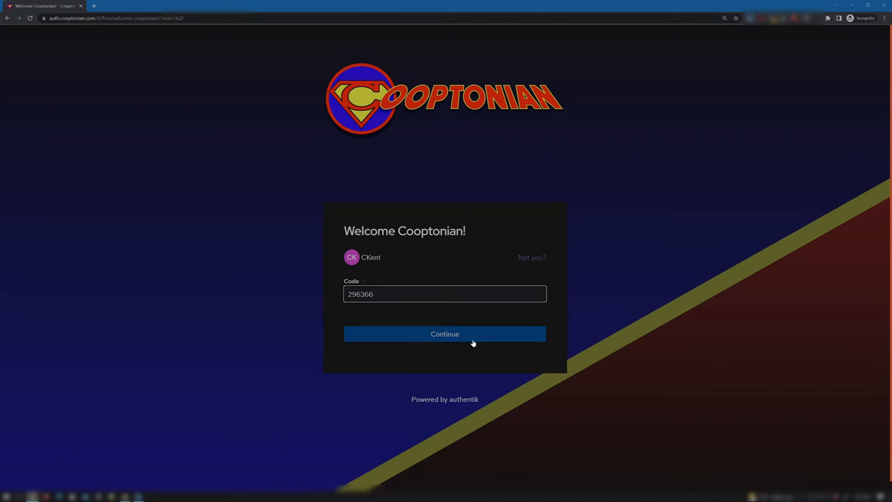
left_click(445, 334)
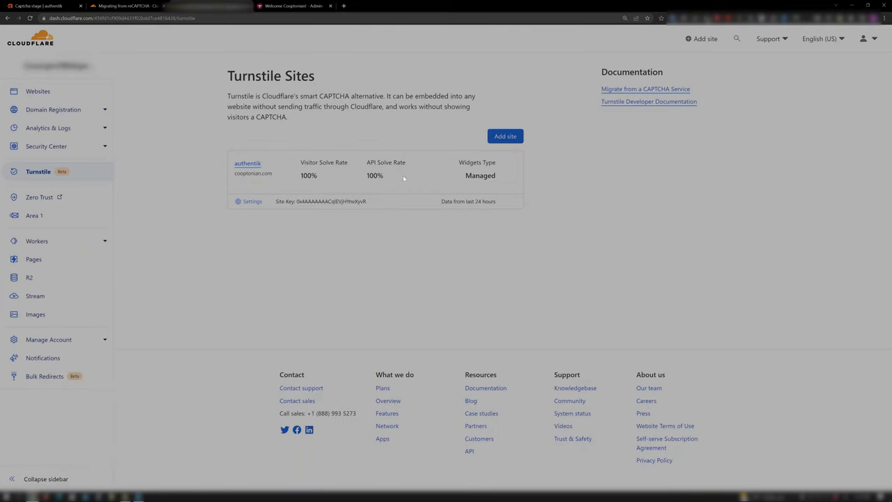
View the authentik site's Turnstile analytics: one challenge, 100% solve rates.
left_click(247, 163)
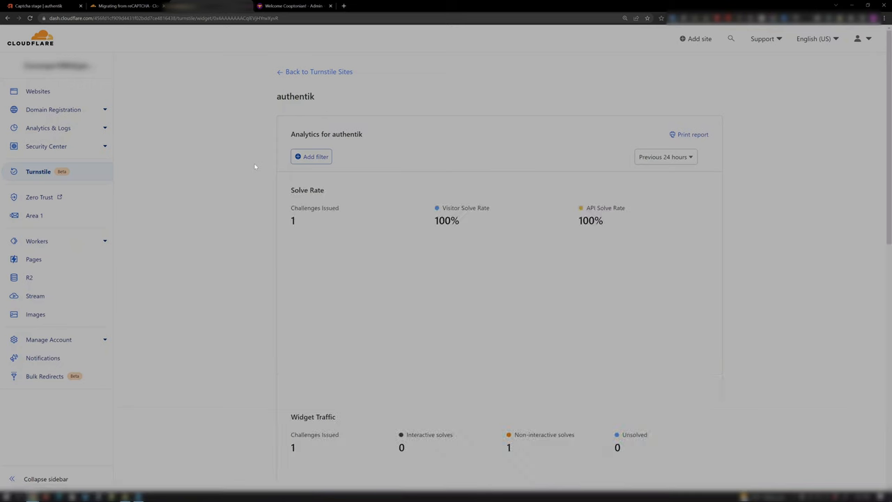